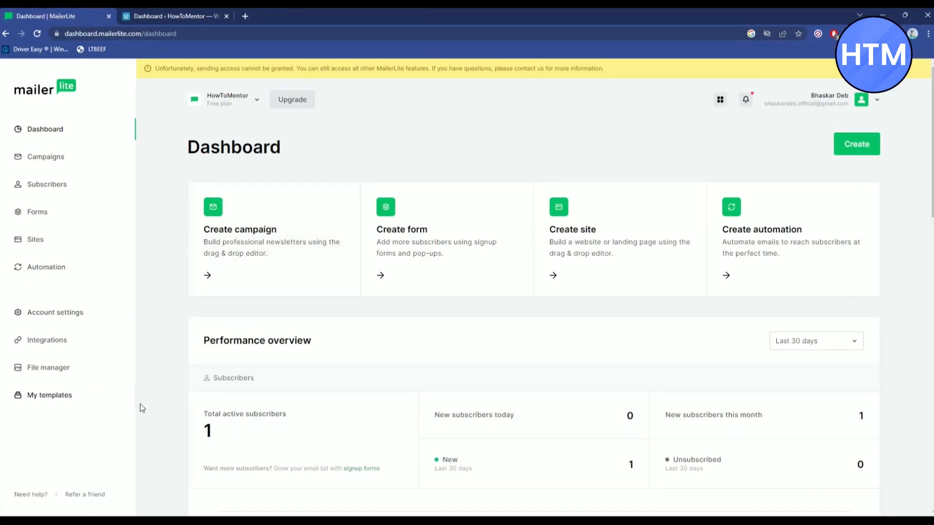
Open MailerLite's WordPress integration setup guide, then go to the WordPress admin tab.
click(47, 339)
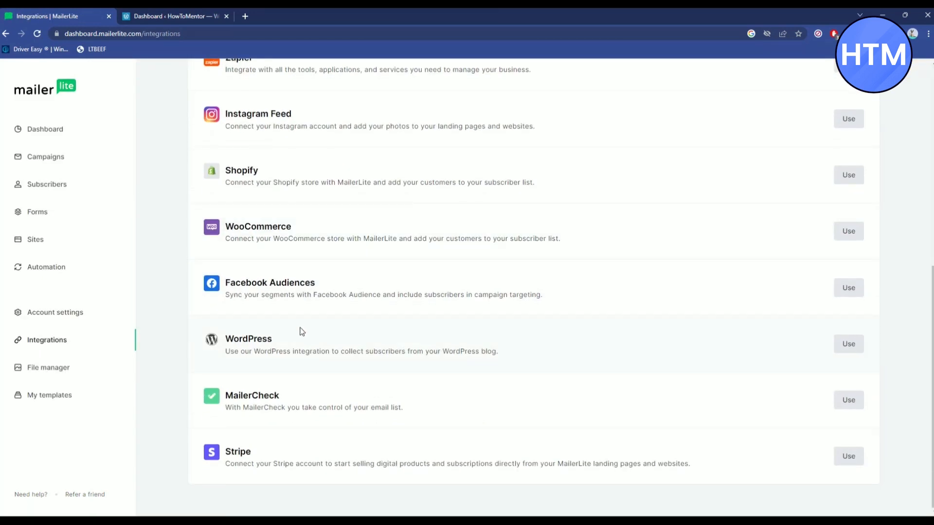
click(848, 344)
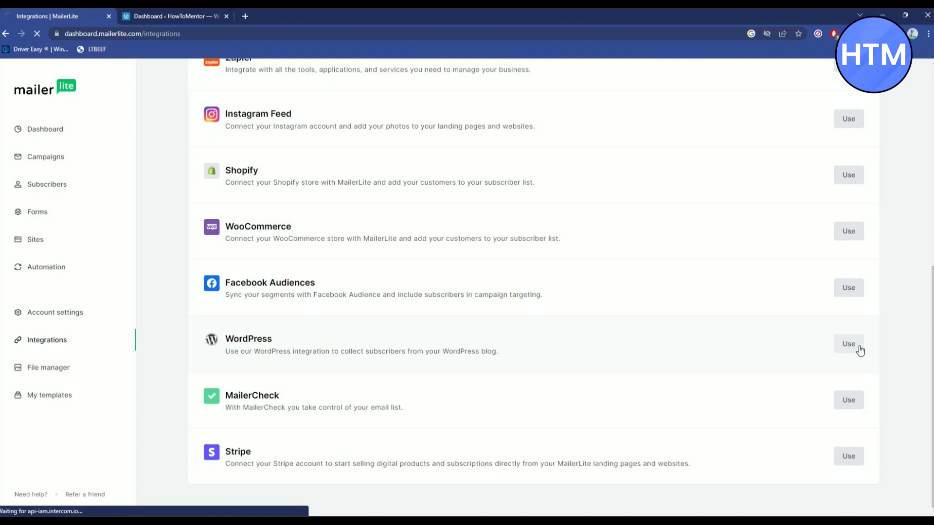
click(848, 344)
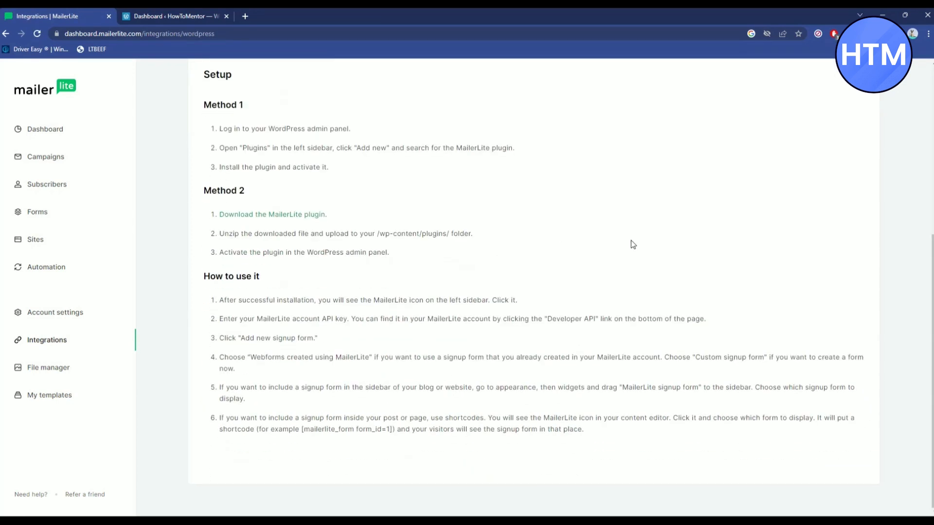
click(175, 16)
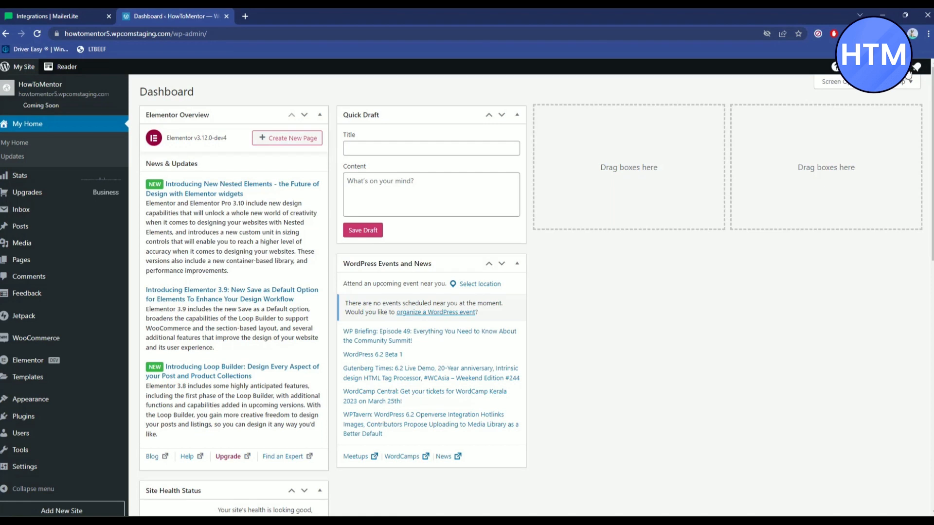
mouse_move(24, 416)
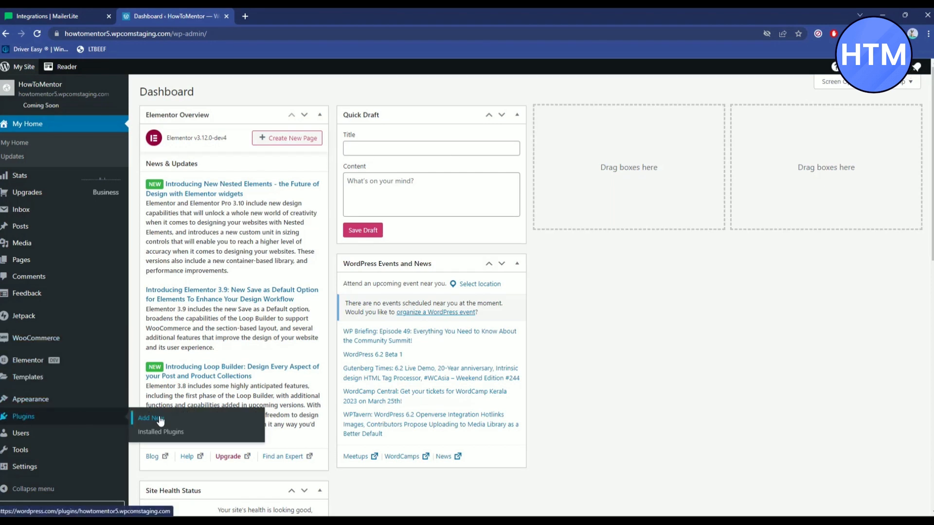
Go to Add New plugins on the WordPress.com site to search for 'mailerLite'.
click(148, 417)
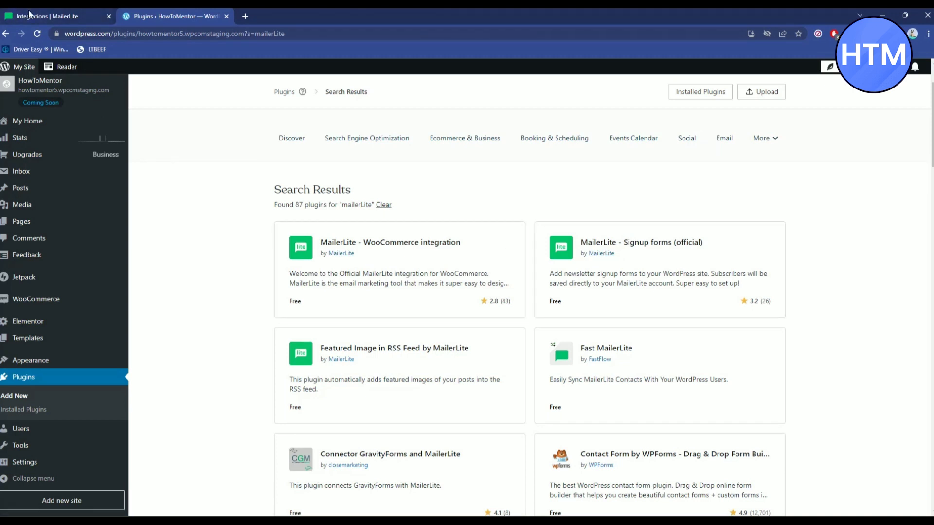
Open the official plugin's WordPress.org page from MailerLite's download link, then return to search results.
click(53, 16)
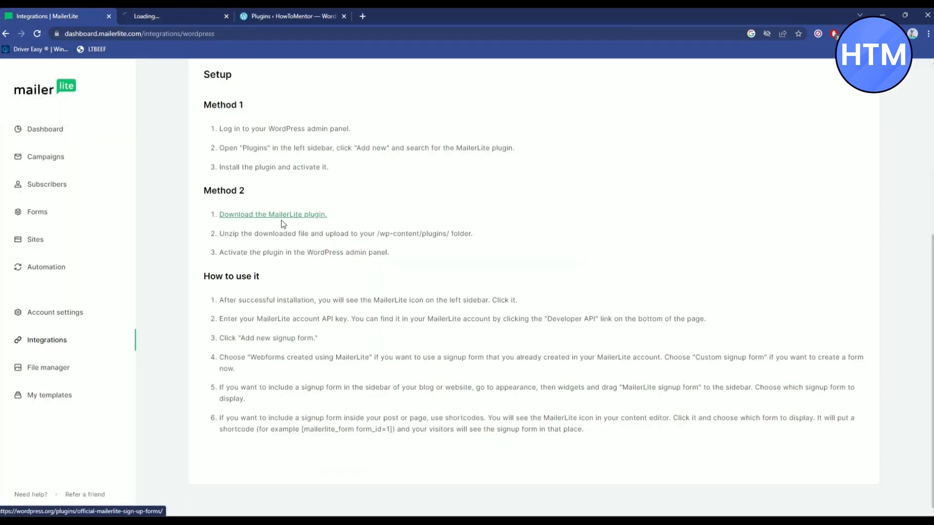
click(273, 214)
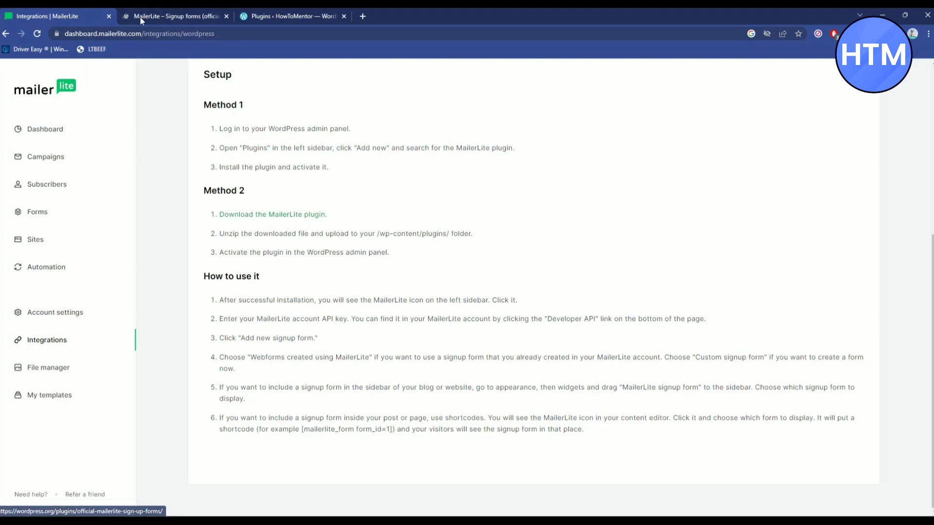
click(173, 16)
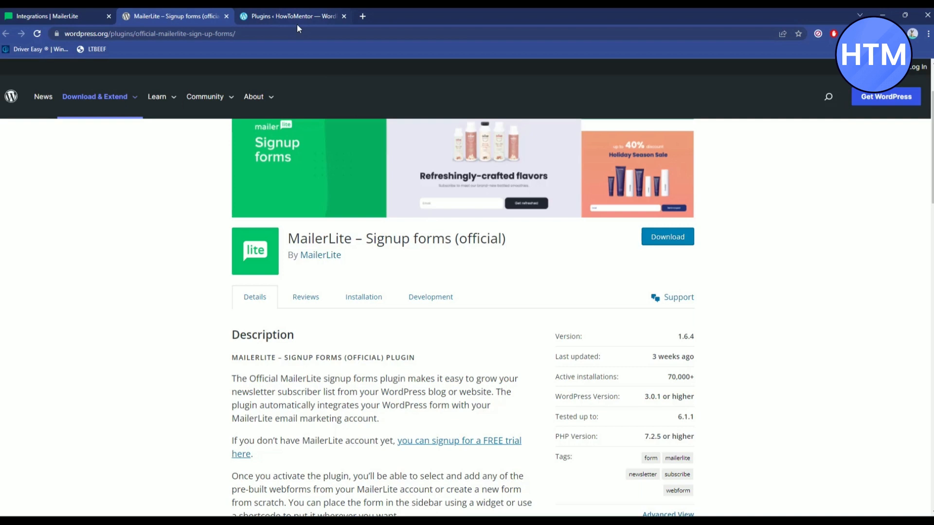
click(291, 16)
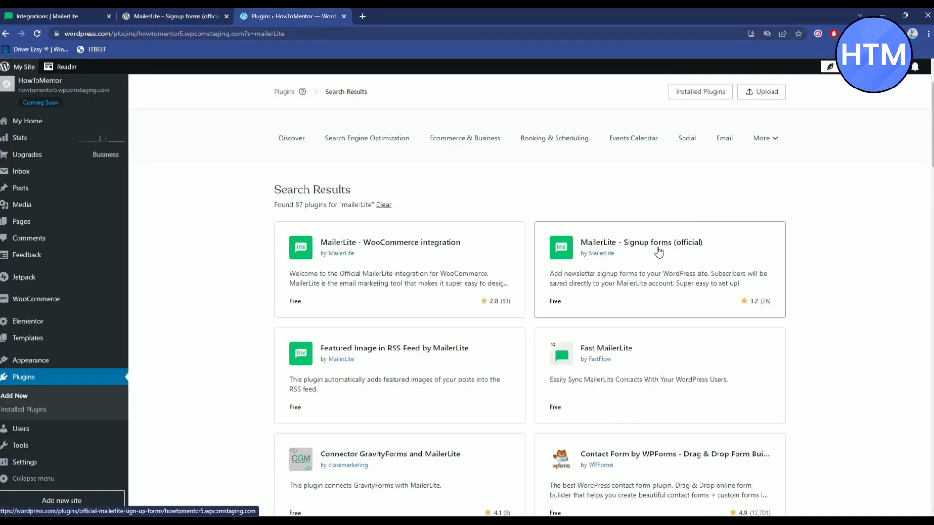
Install and activate the MailerLite – Signup forms (official) plugin from its result.
click(641, 241)
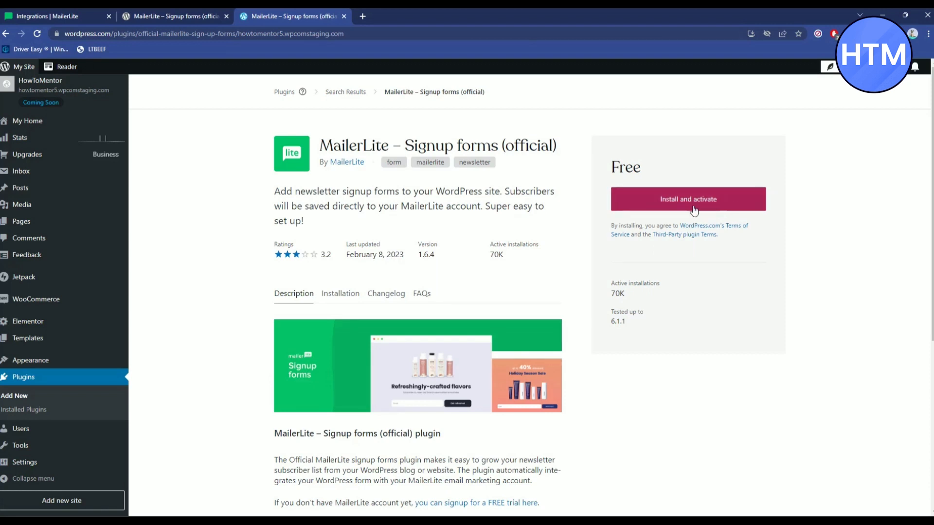
click(687, 199)
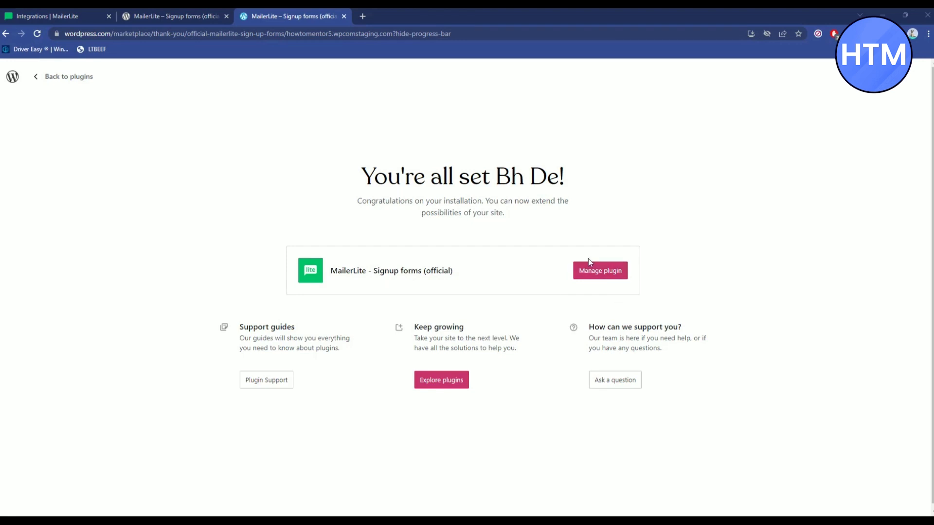
mouse_move(45, 70)
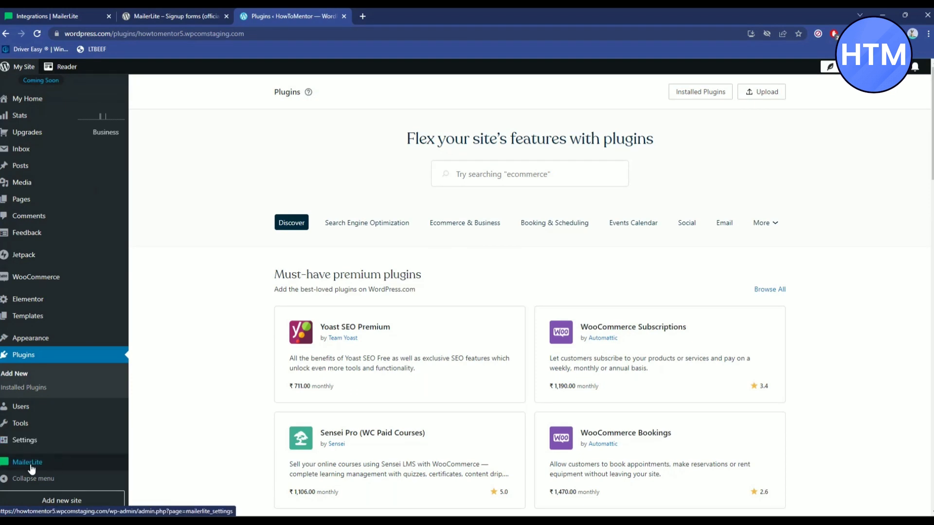
Open the MailerLite plugin Settings page asking for an API key, then return to MailerLite.
click(27, 462)
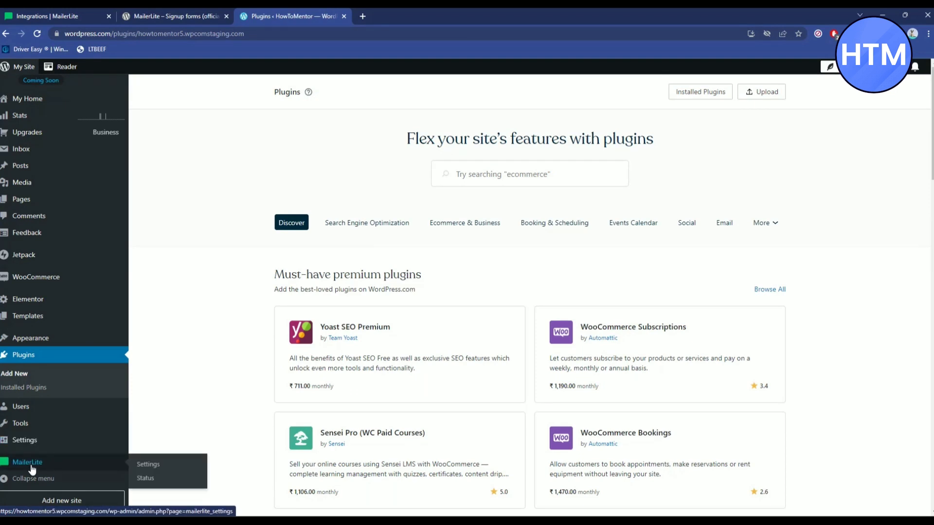
click(147, 464)
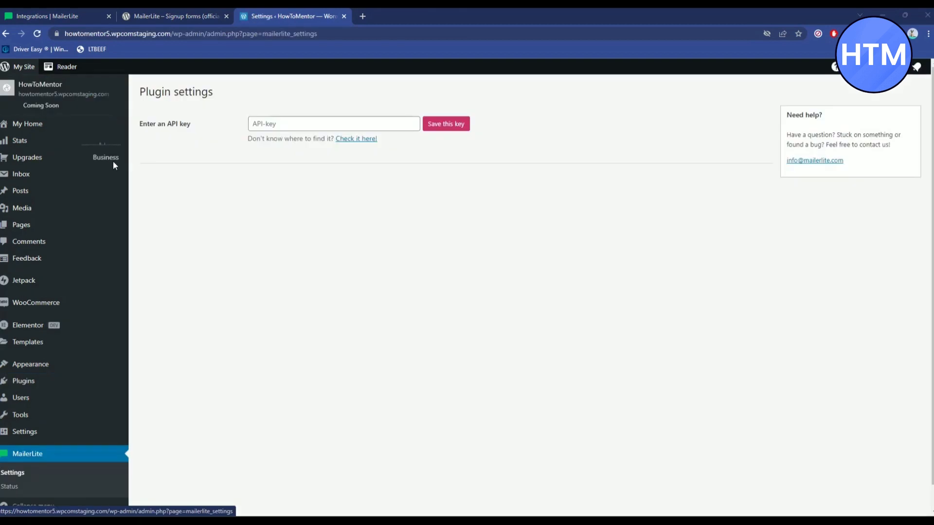
mouse_move(193, 133)
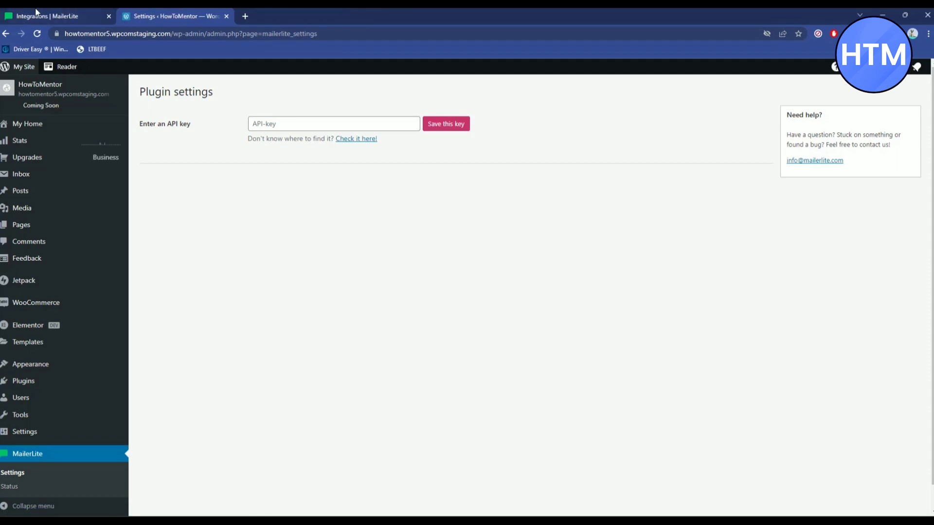
click(53, 16)
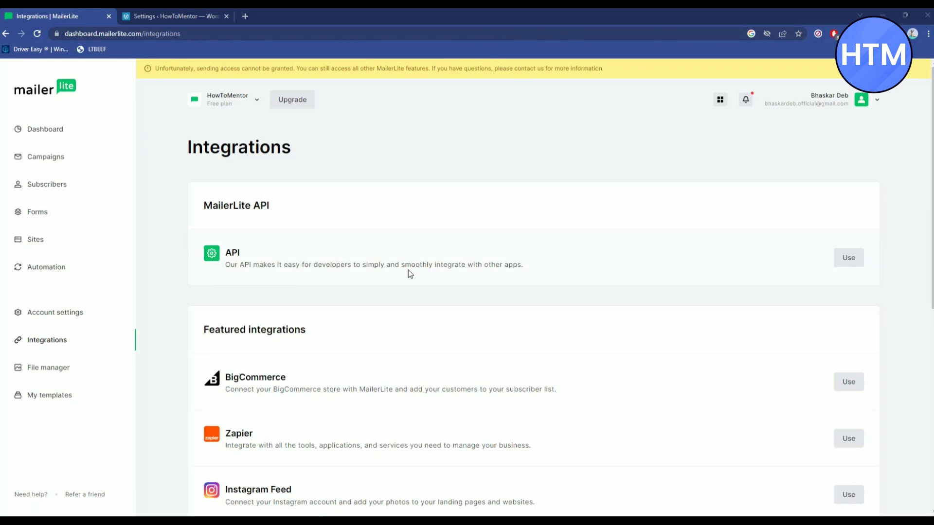
Open the MailerLite API integration's Developer API page, which lists no tokens.
click(848, 257)
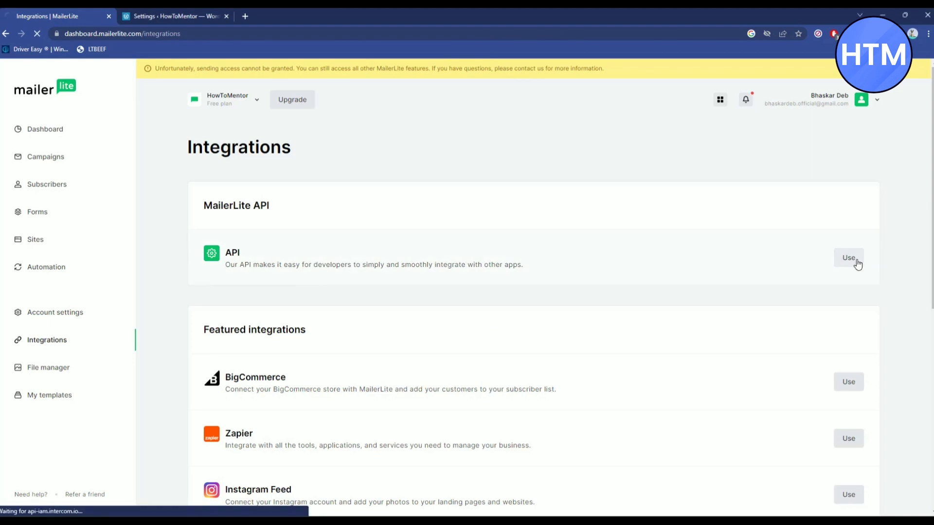
click(849, 258)
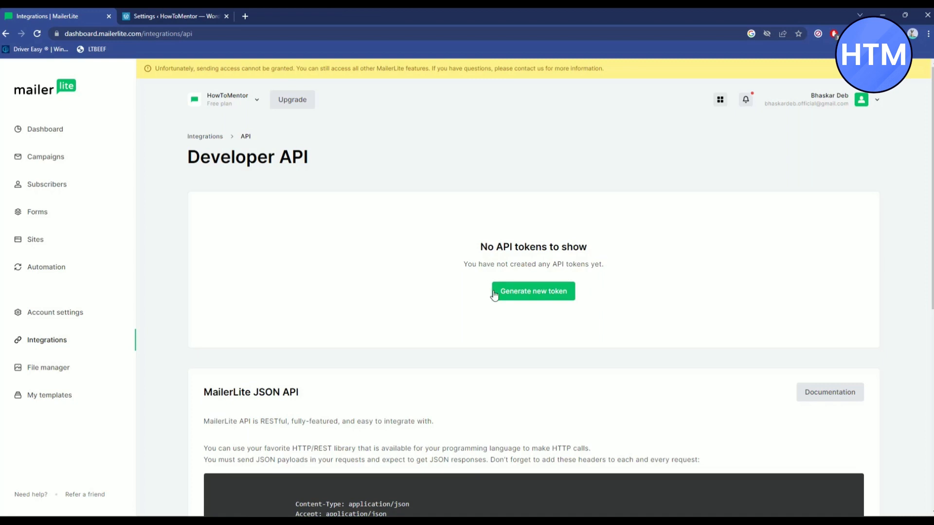
mouse_move(560, 234)
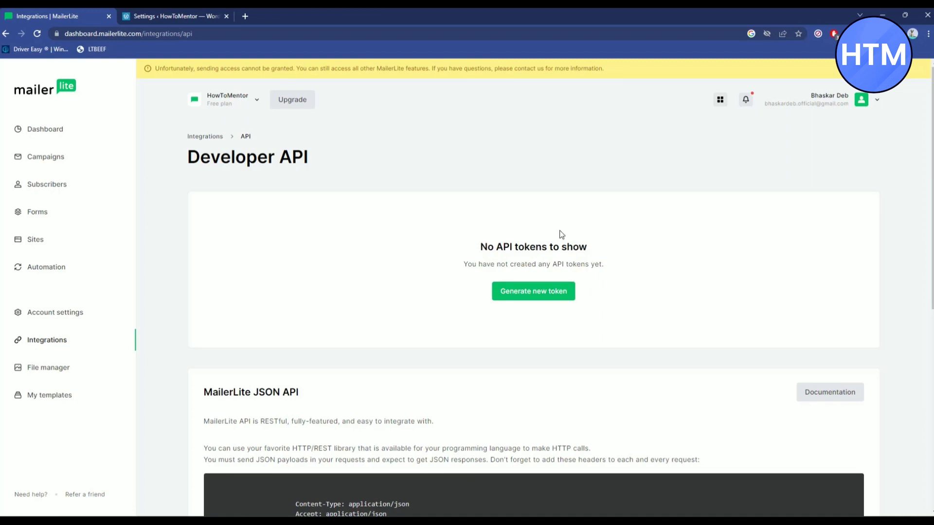
mouse_move(258, 263)
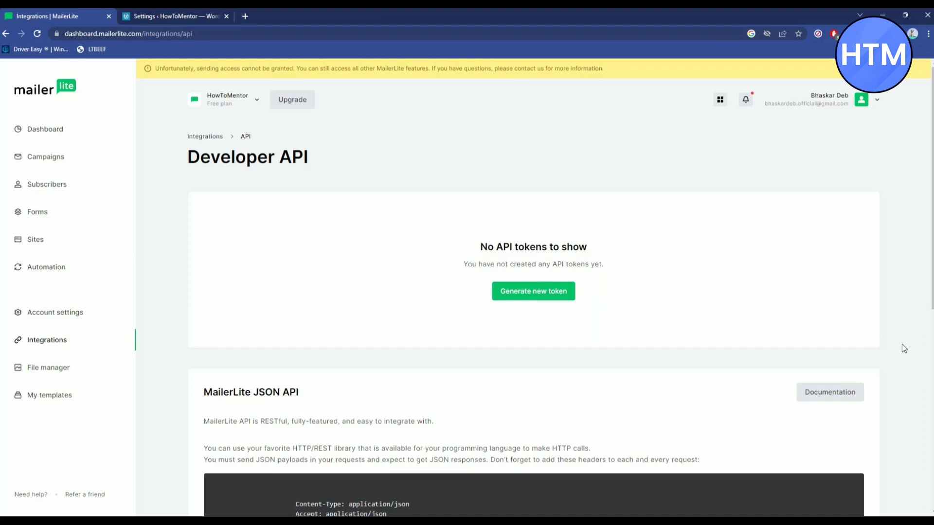
mouse_move(672, 285)
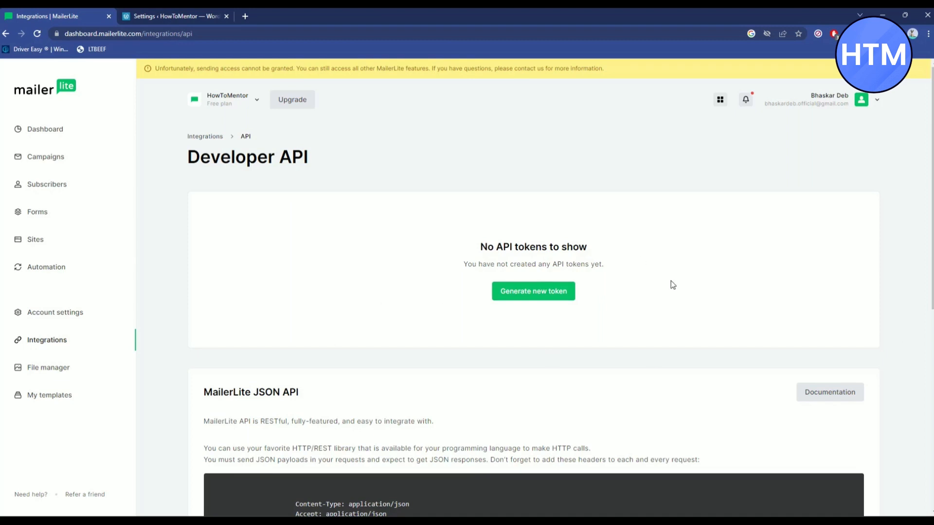
mouse_move(533, 291)
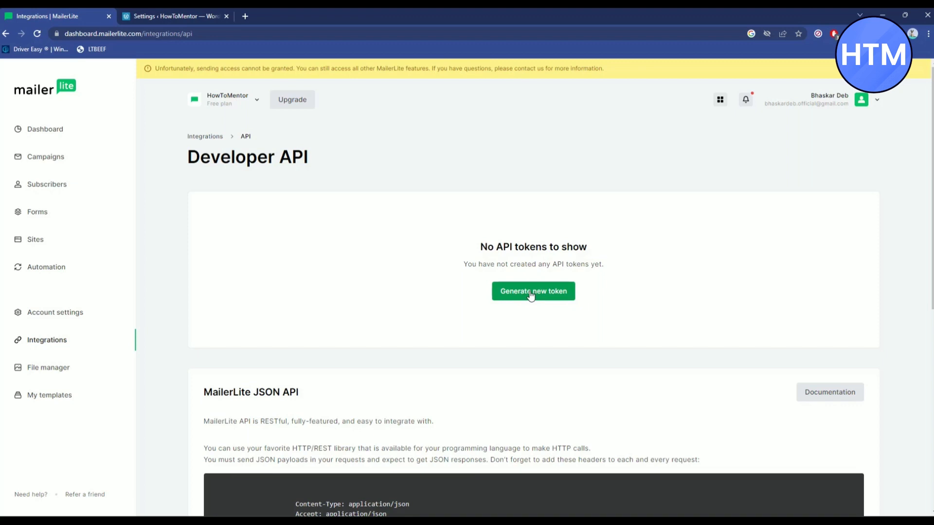
Create a new API token named 'WP', accepting the terms of use.
click(533, 292)
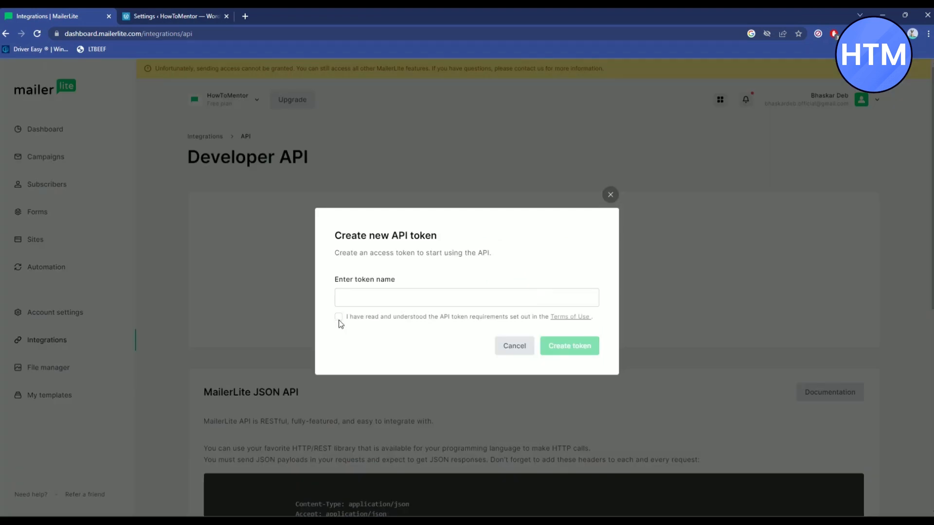
click(338, 316)
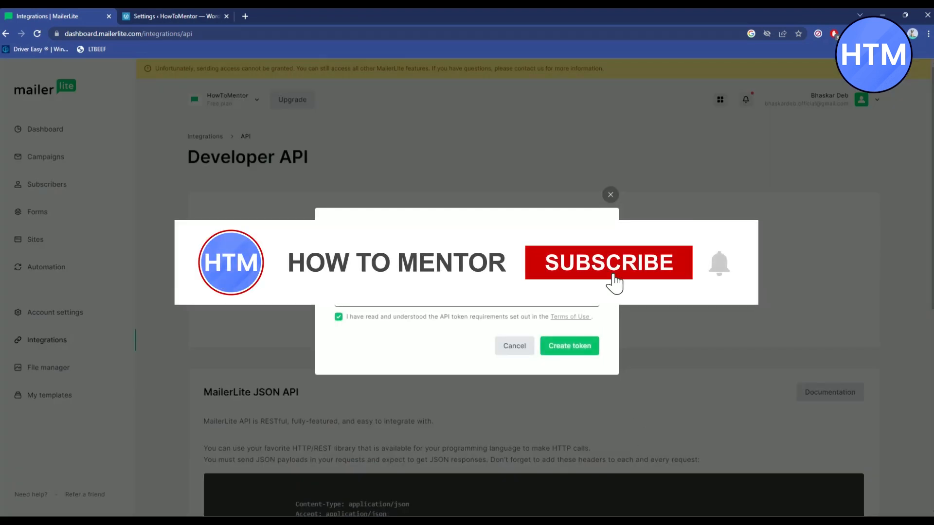
click(608, 262)
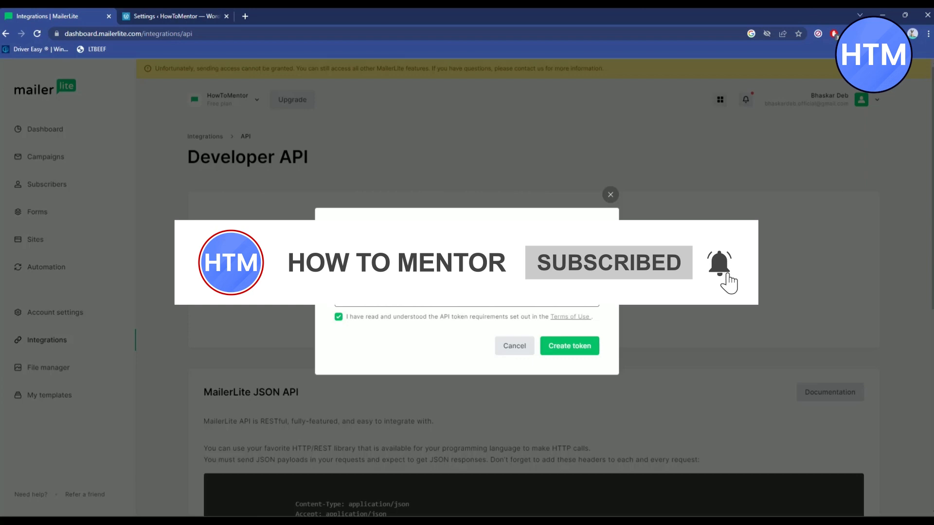
text(WP)
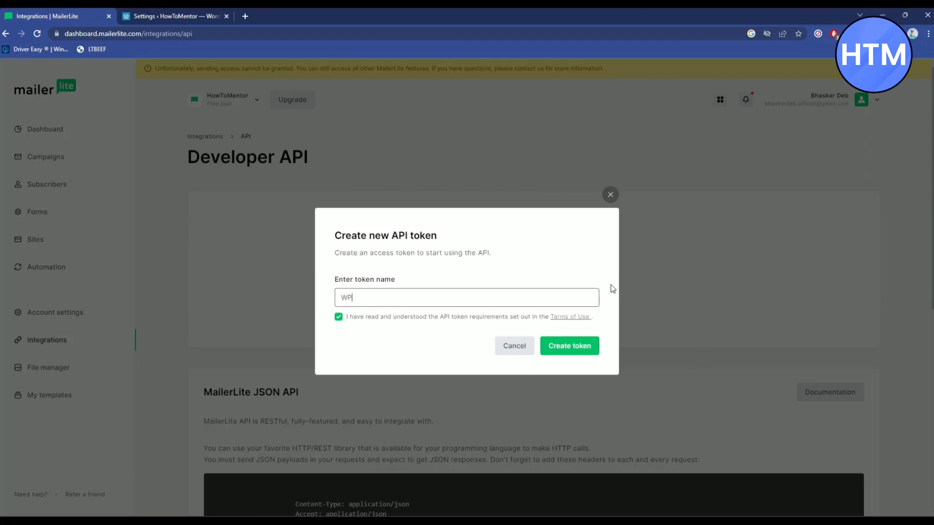
mouse_move(636, 339)
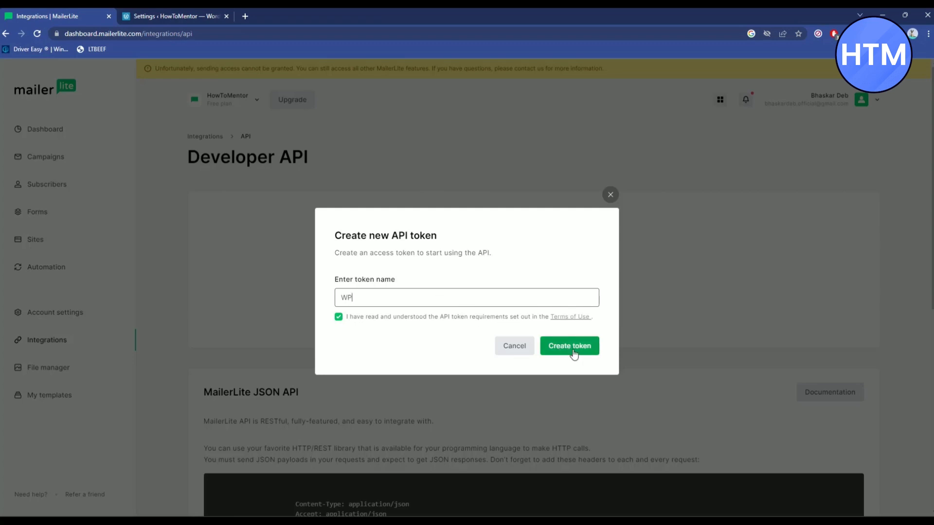
click(568, 345)
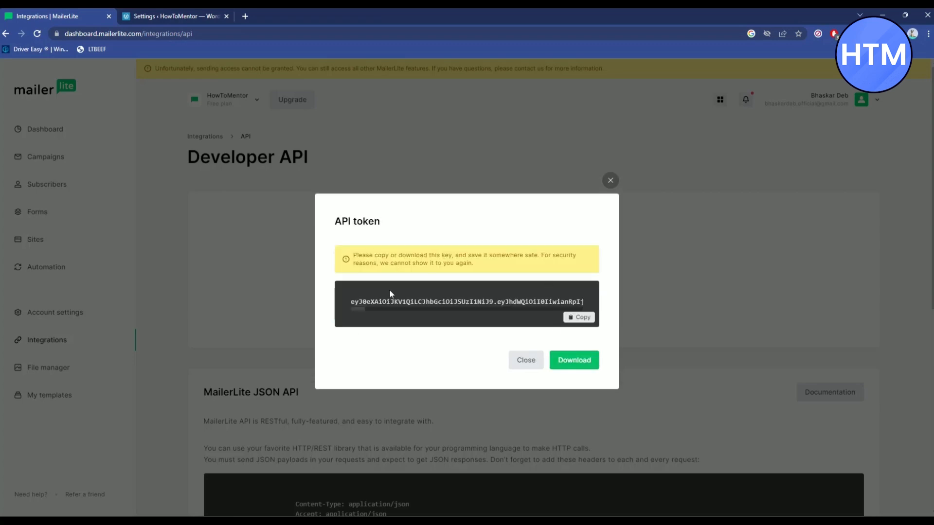
mouse_move(449, 310)
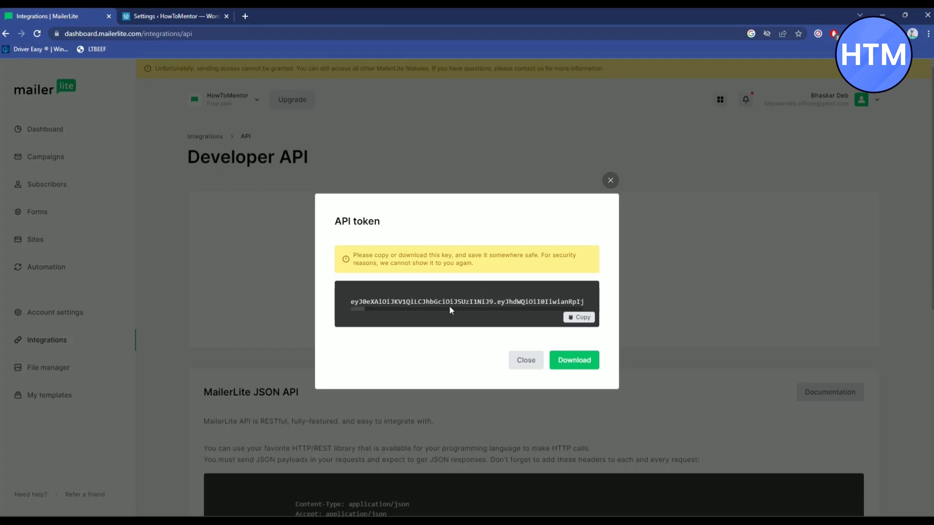
mouse_move(417, 379)
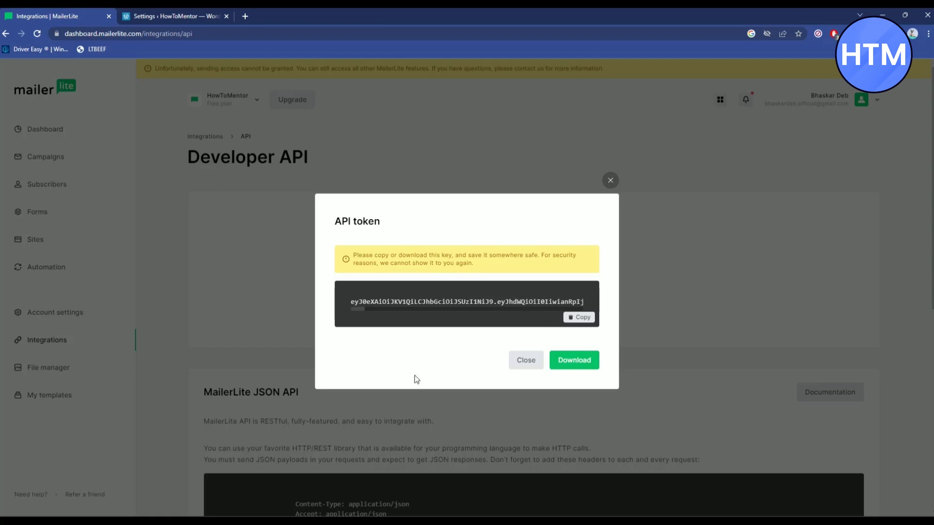
mouse_move(624, 189)
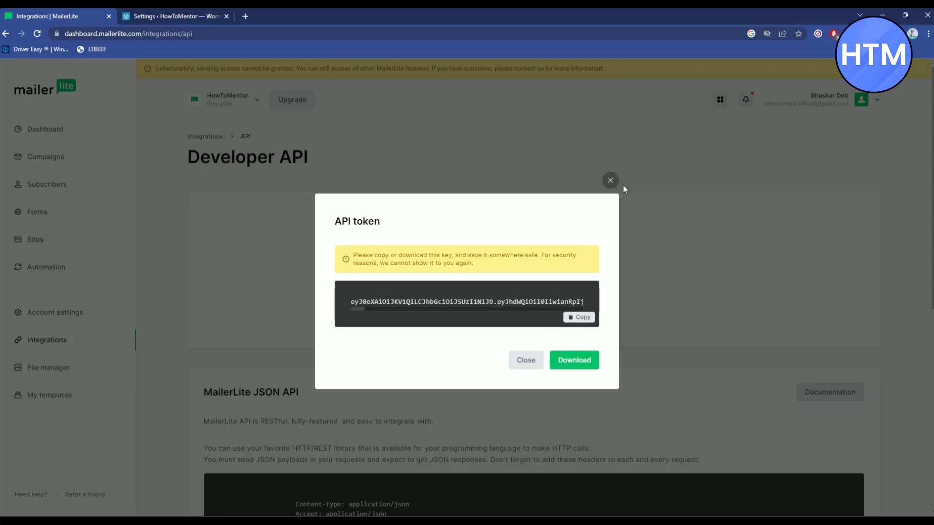
mouse_move(615, 220)
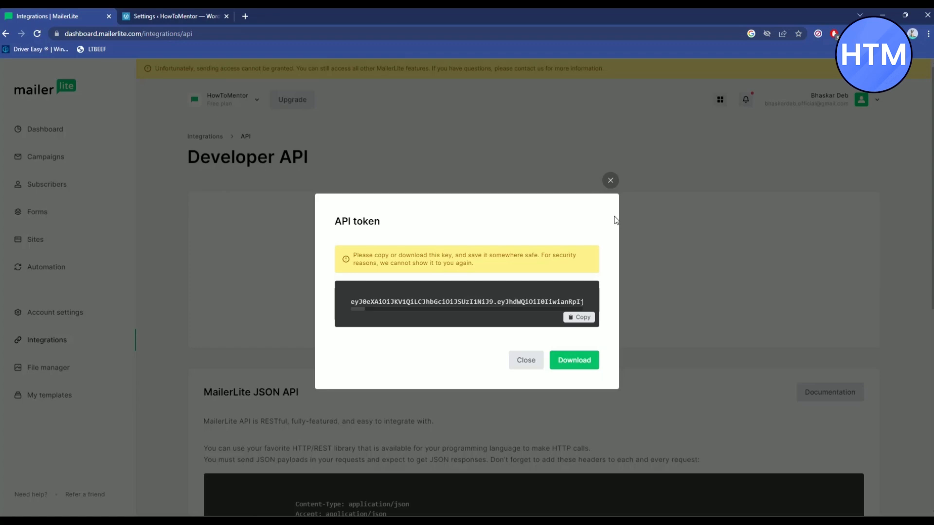
Copy the generated WP API token key.
click(578, 316)
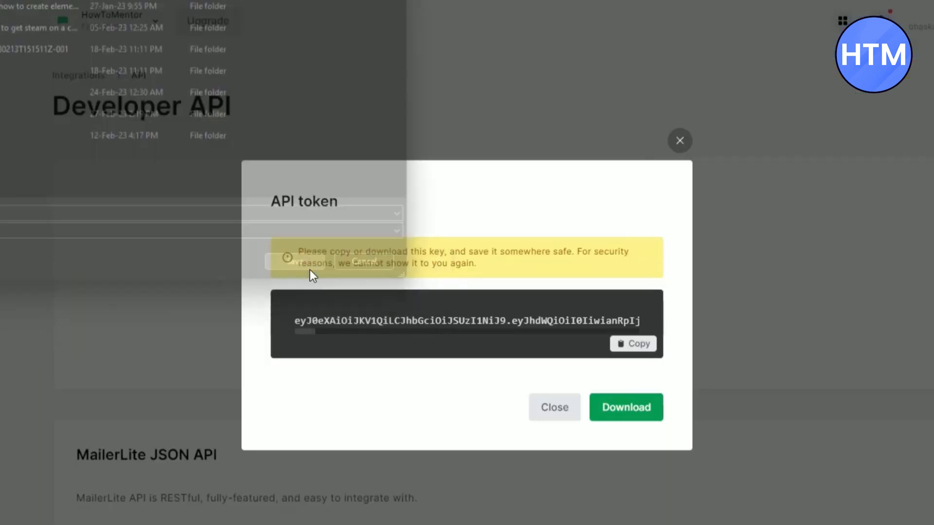
Paste and save the API key in the plugin settings, and enable double opt-in.
click(633, 344)
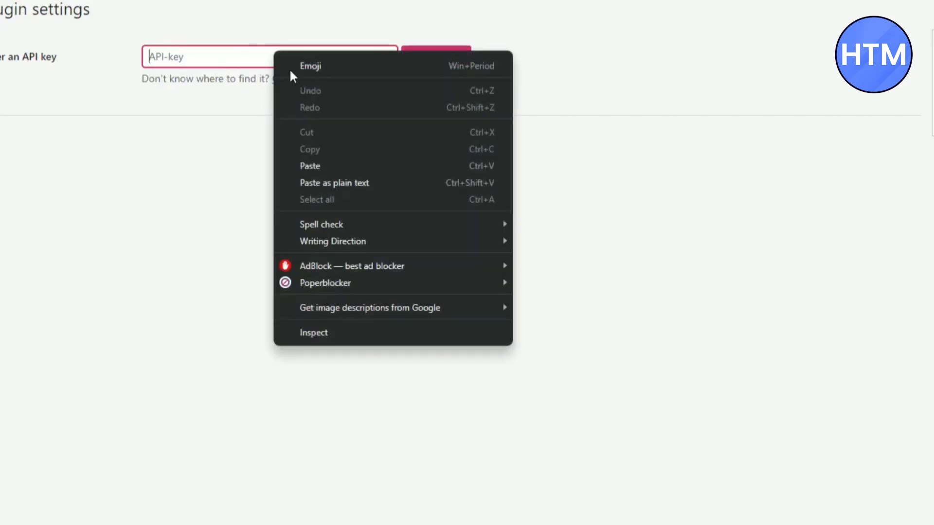
click(310, 166)
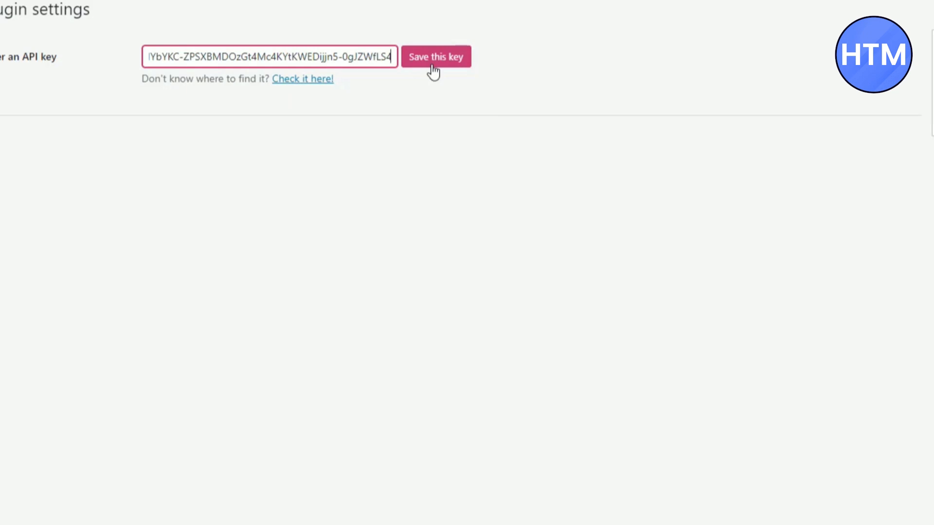
click(435, 56)
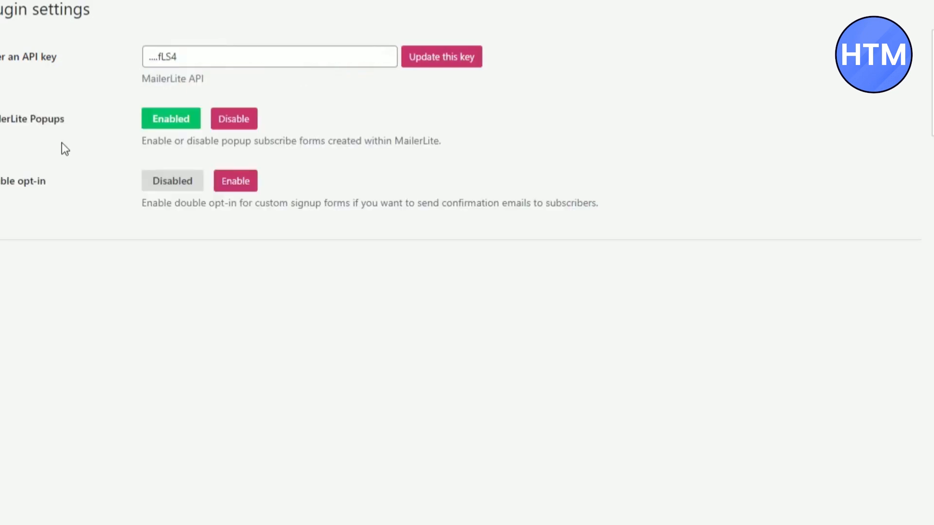
mouse_move(151, 164)
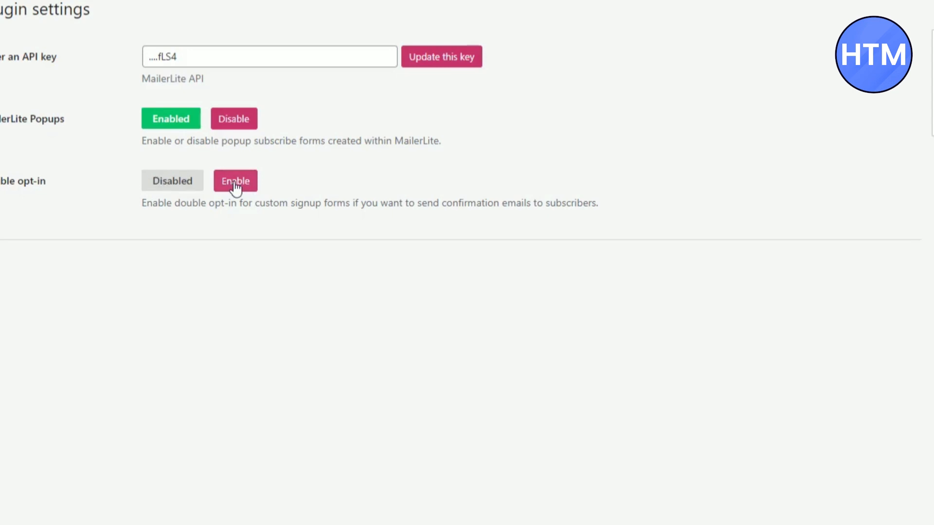
click(235, 180)
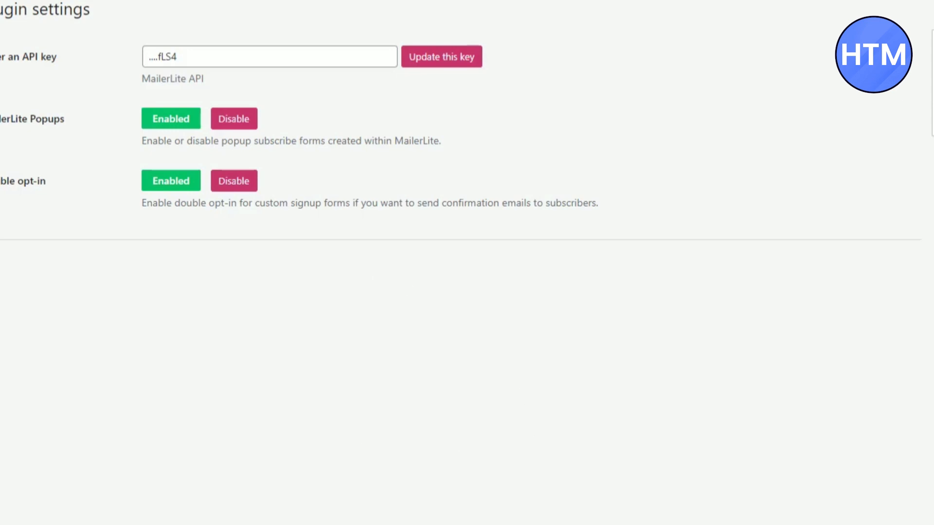
mouse_move(49, 520)
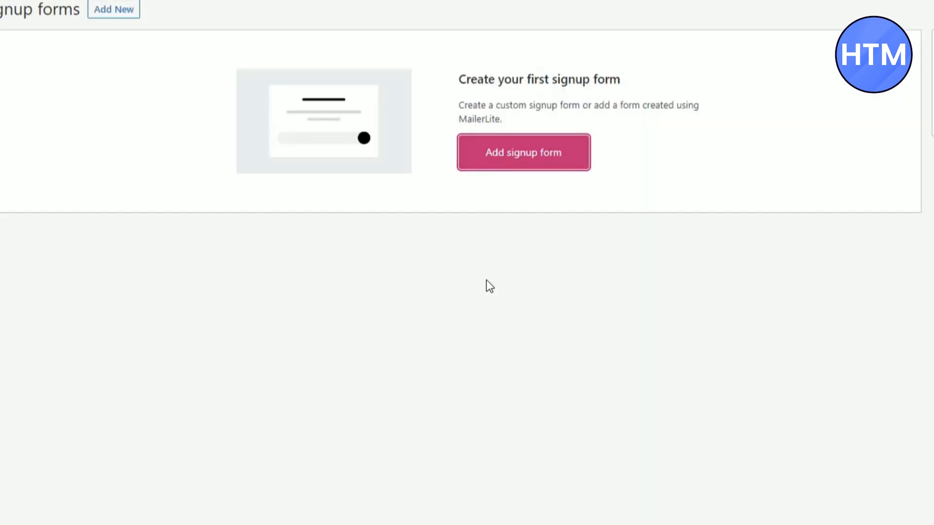
Add a signup form using 'Forms created in MailerLite' and create it.
click(522, 152)
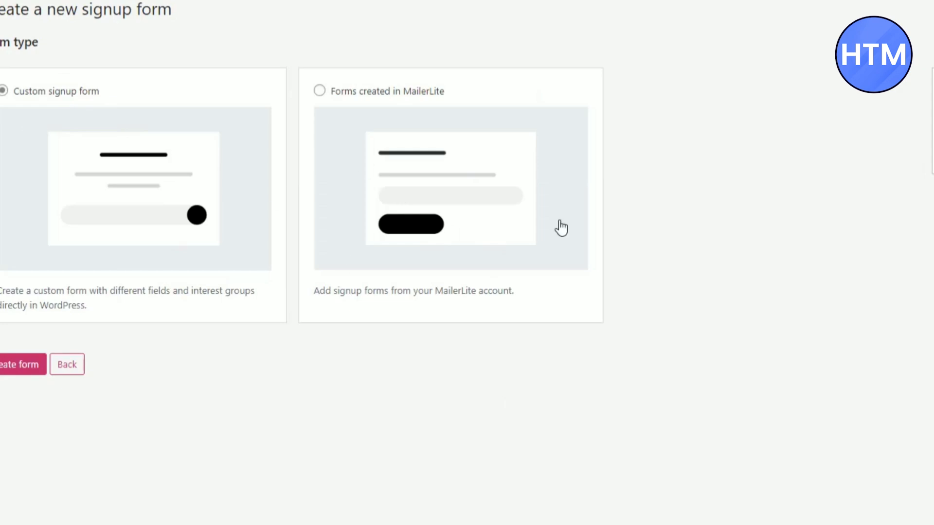
mouse_move(350, 41)
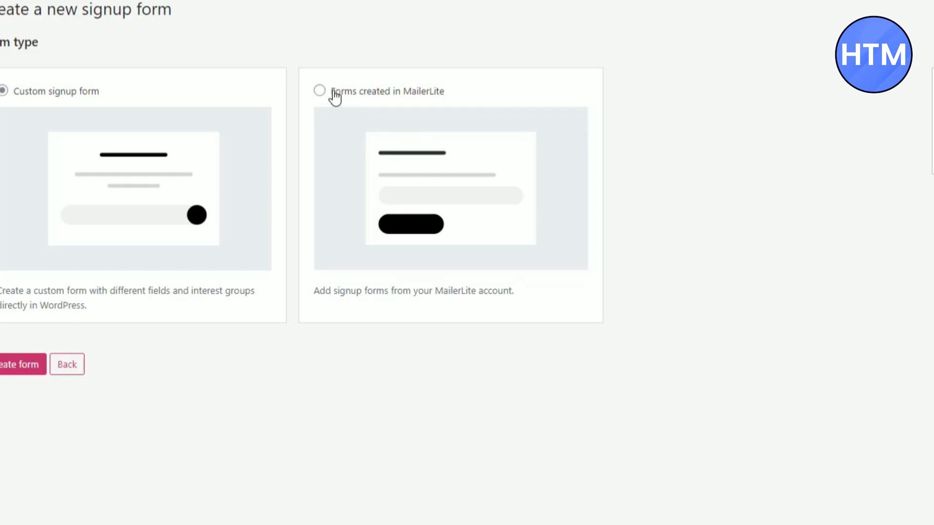
click(320, 91)
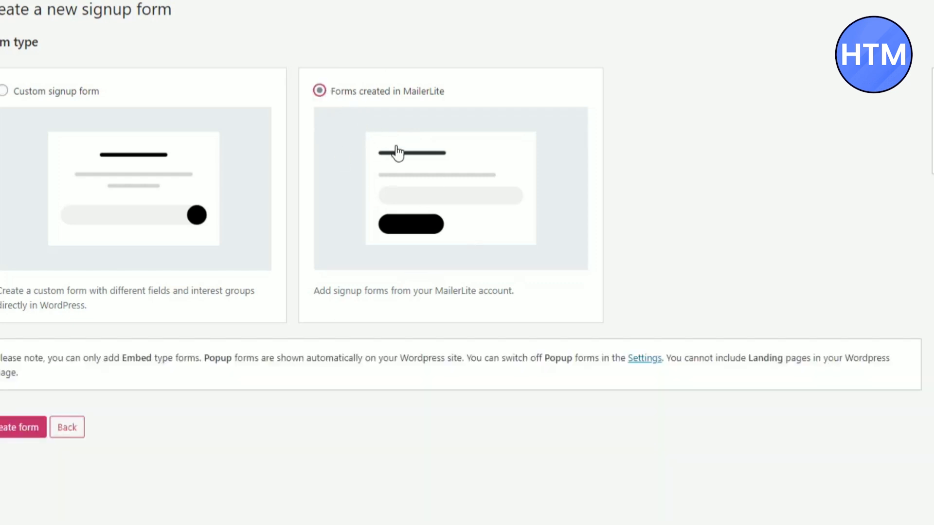
click(17, 427)
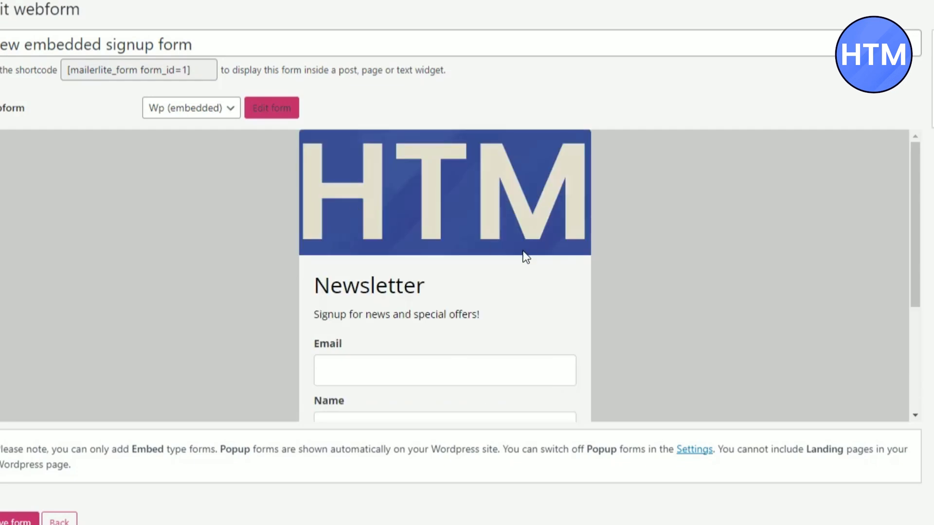
mouse_move(435, 257)
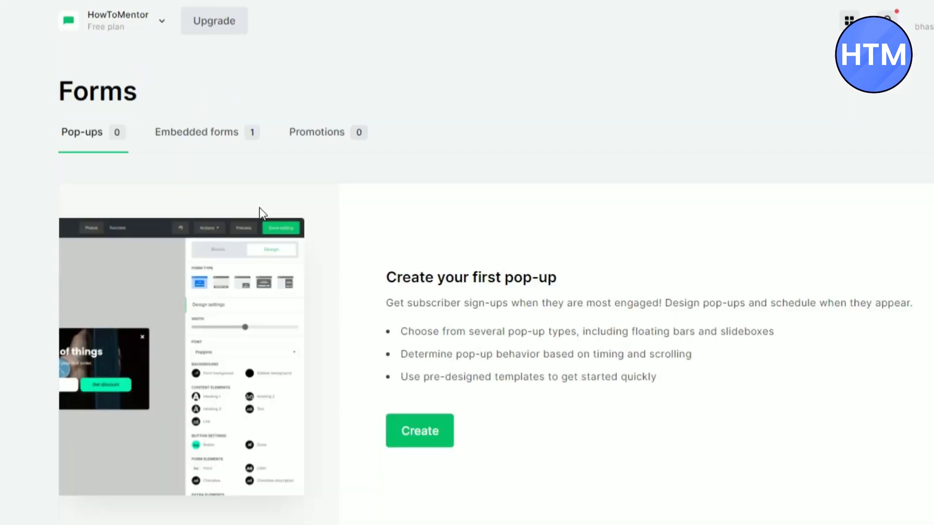
Show MailerLite's embedded forms list with the single Wp form, then return to the WordPress webform preview.
click(196, 132)
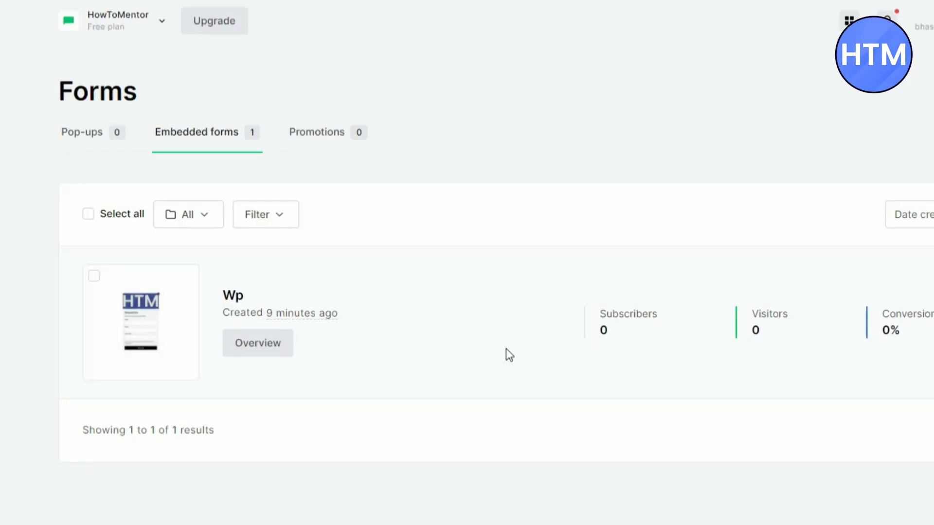
click(257, 342)
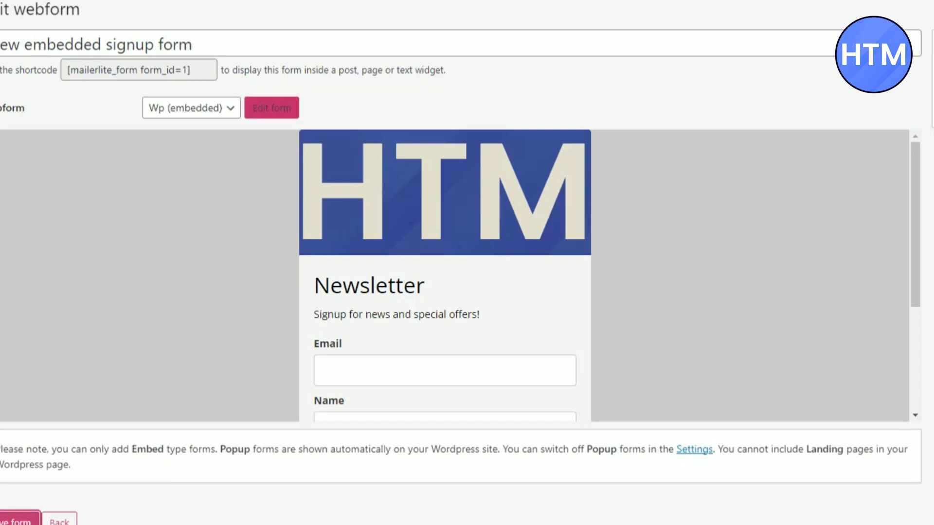
mouse_move(131, 438)
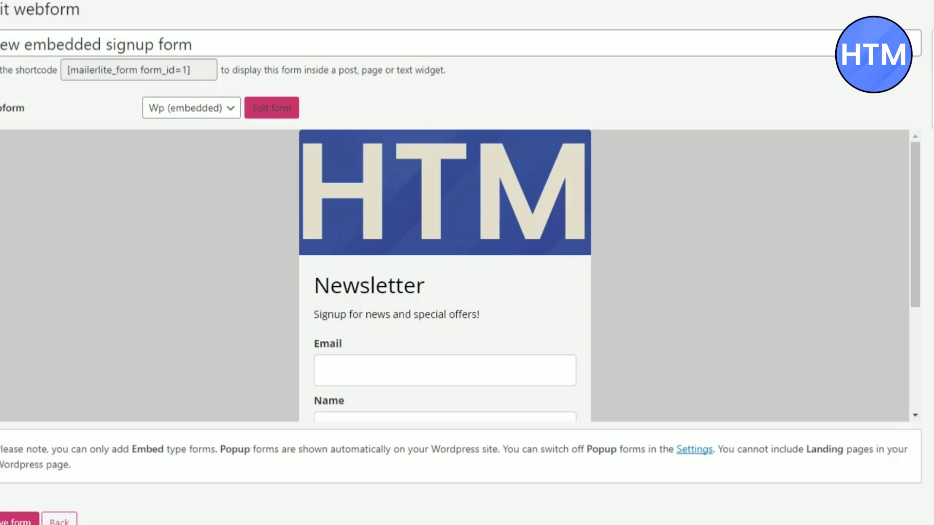
mouse_move(662, 403)
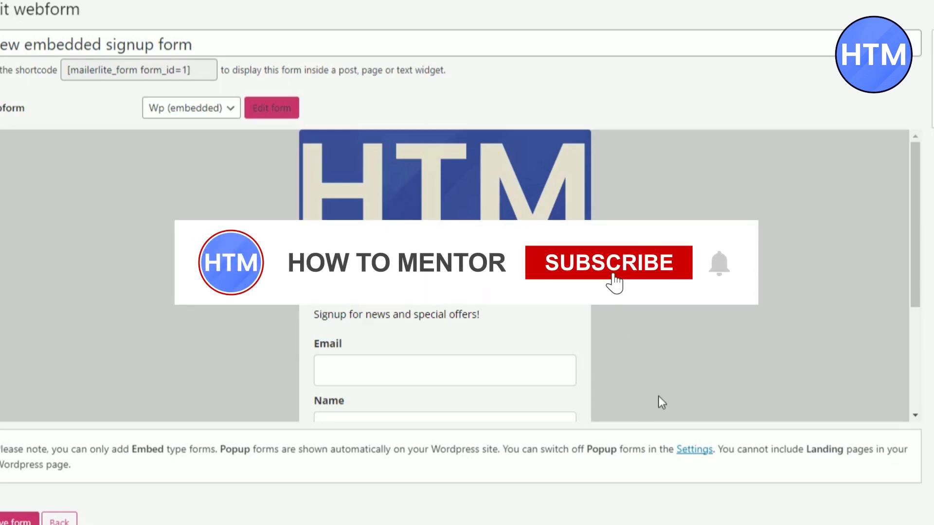
click(607, 262)
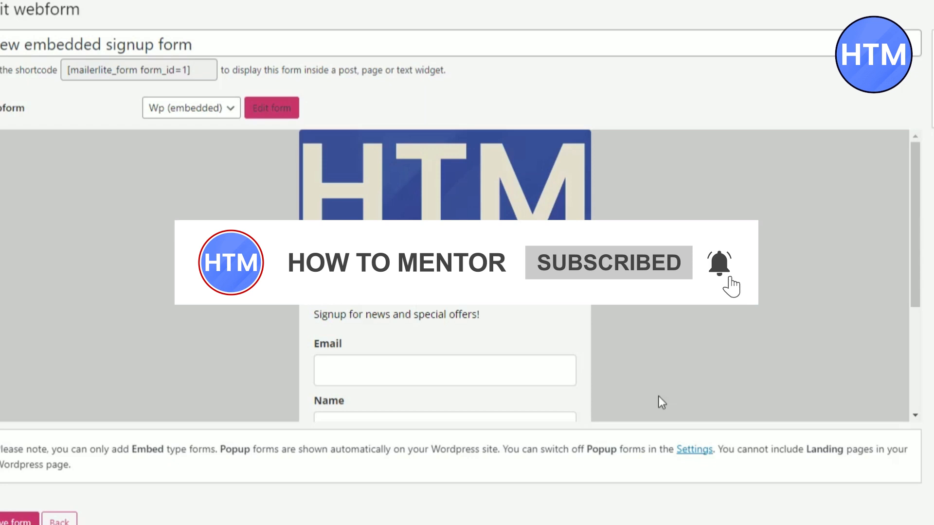